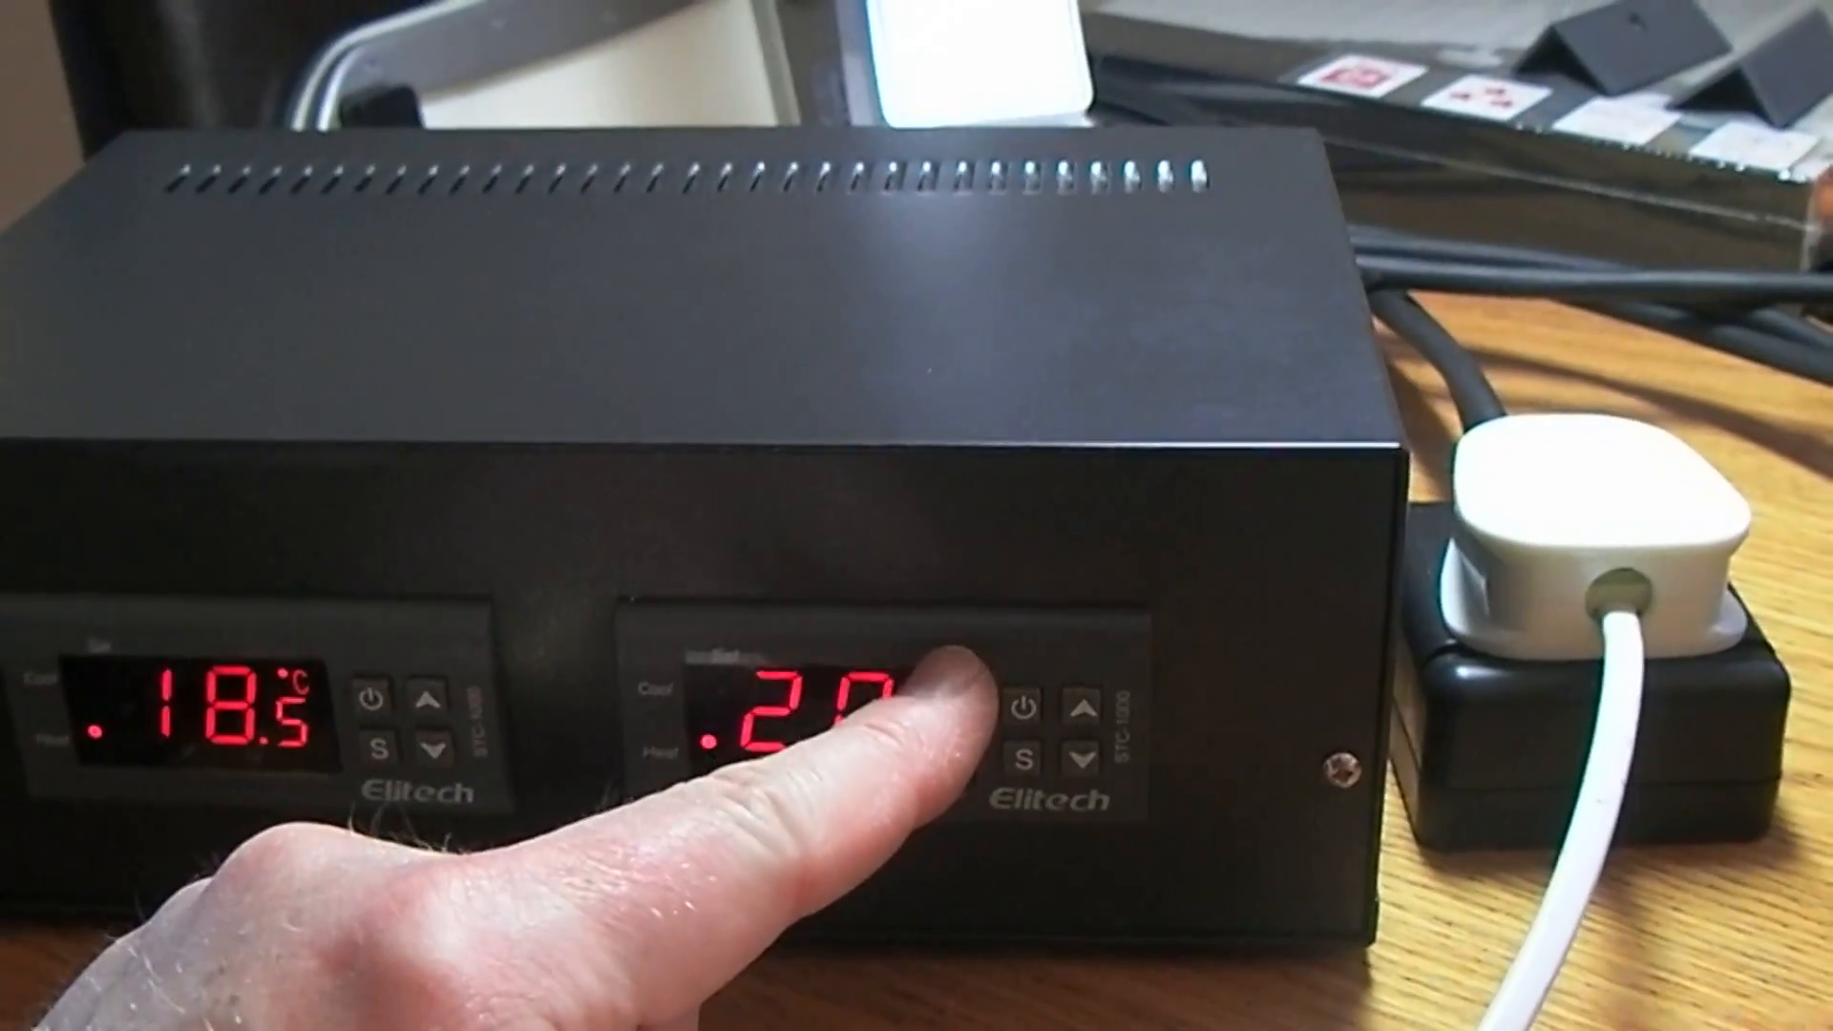
left_click(1089, 688)
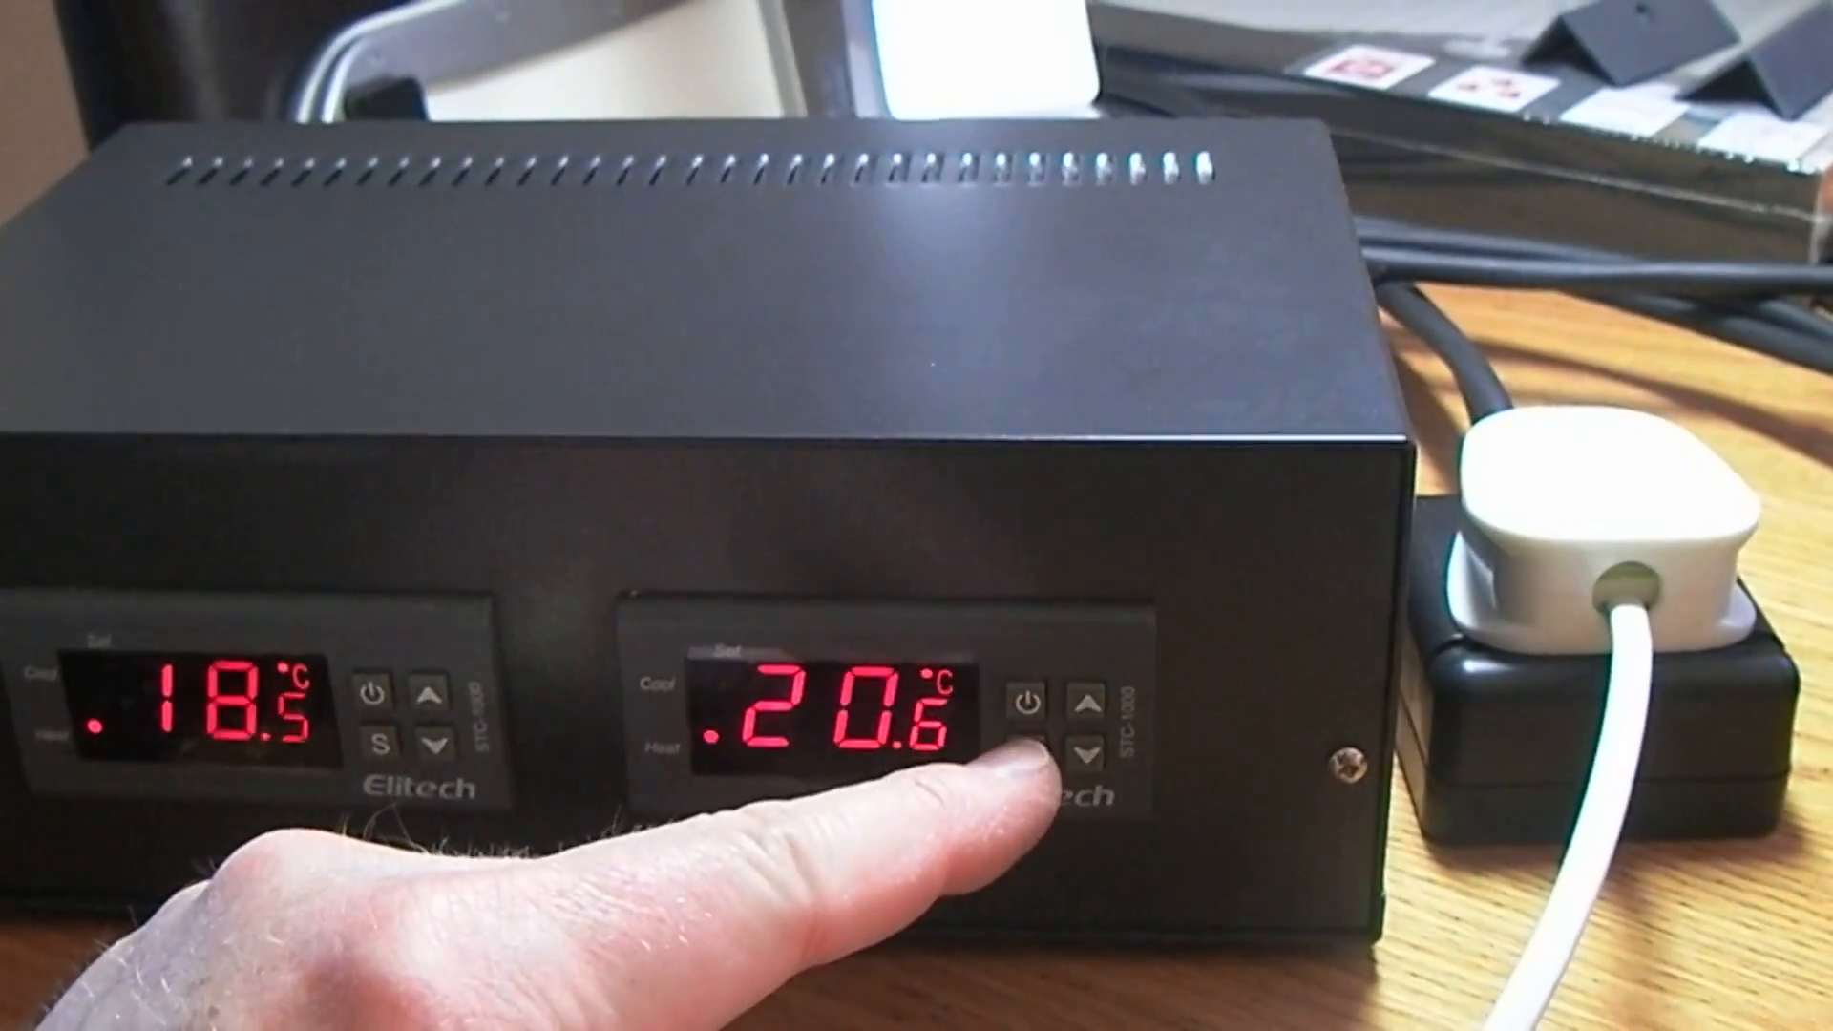